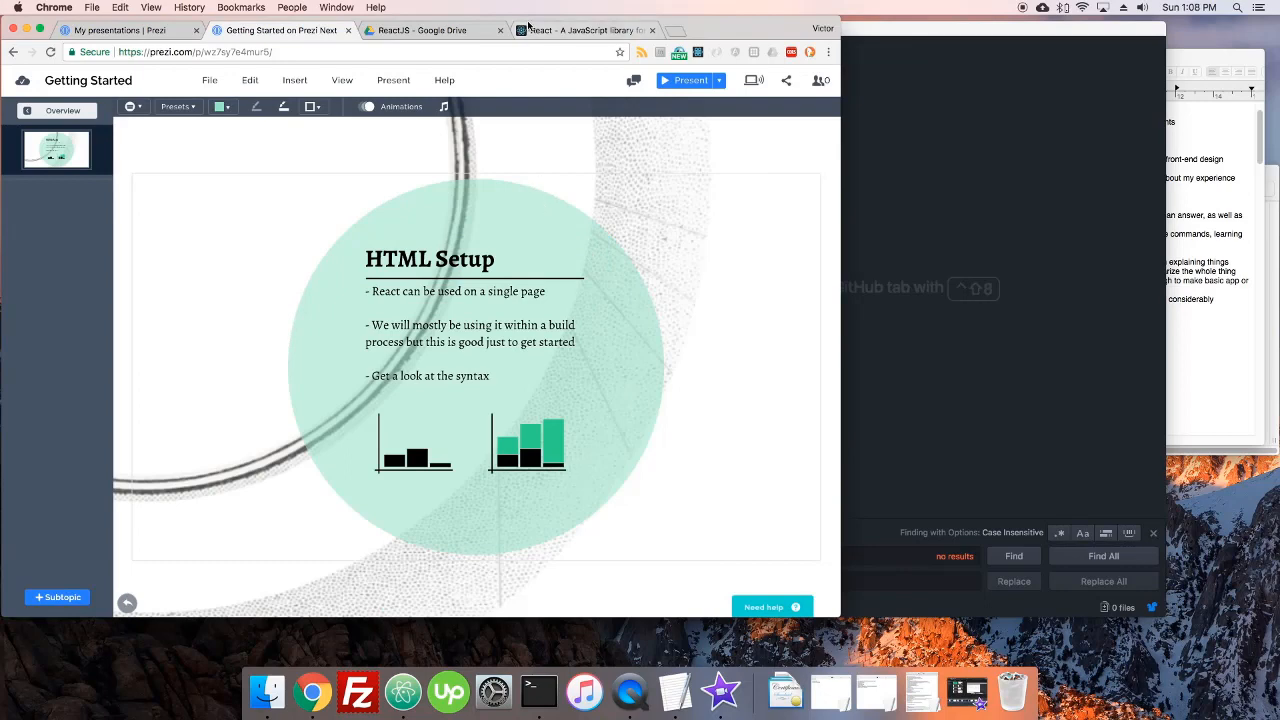
# Step: Go to the React site's Get Started docs and review the Hello World ReactDOM.render example
pyautogui.click(584, 30)
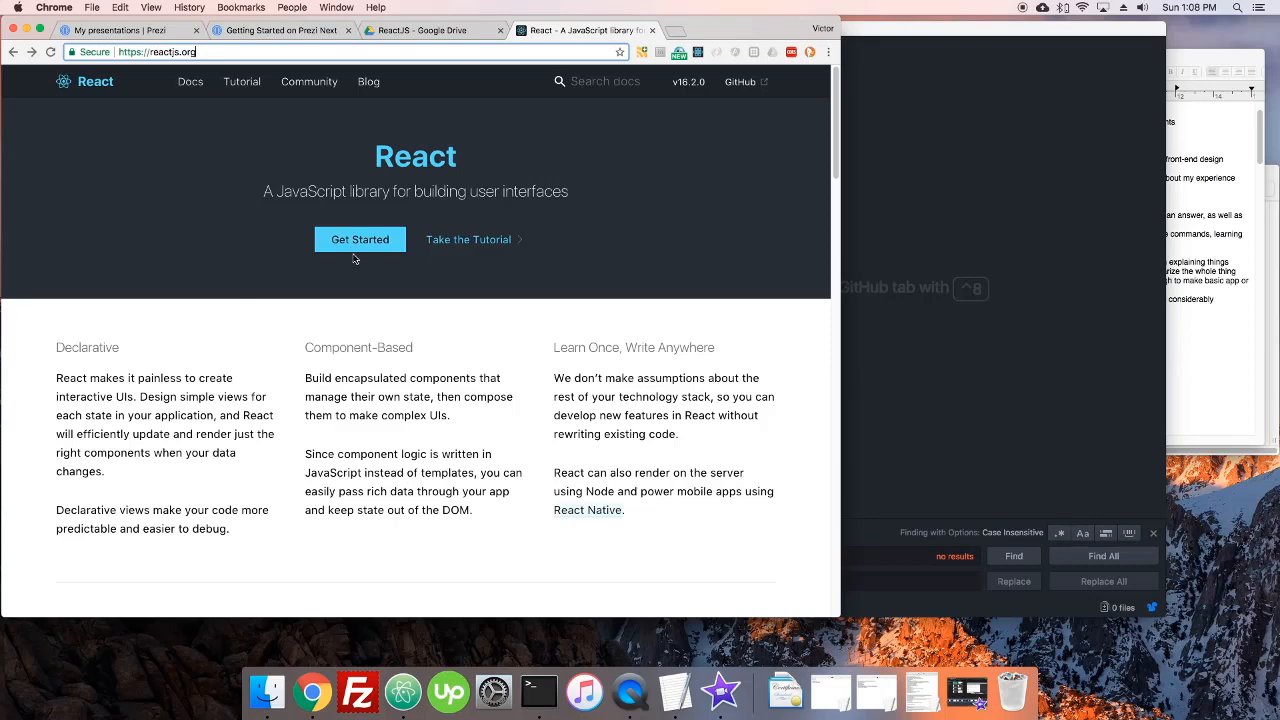
pyautogui.click(360, 240)
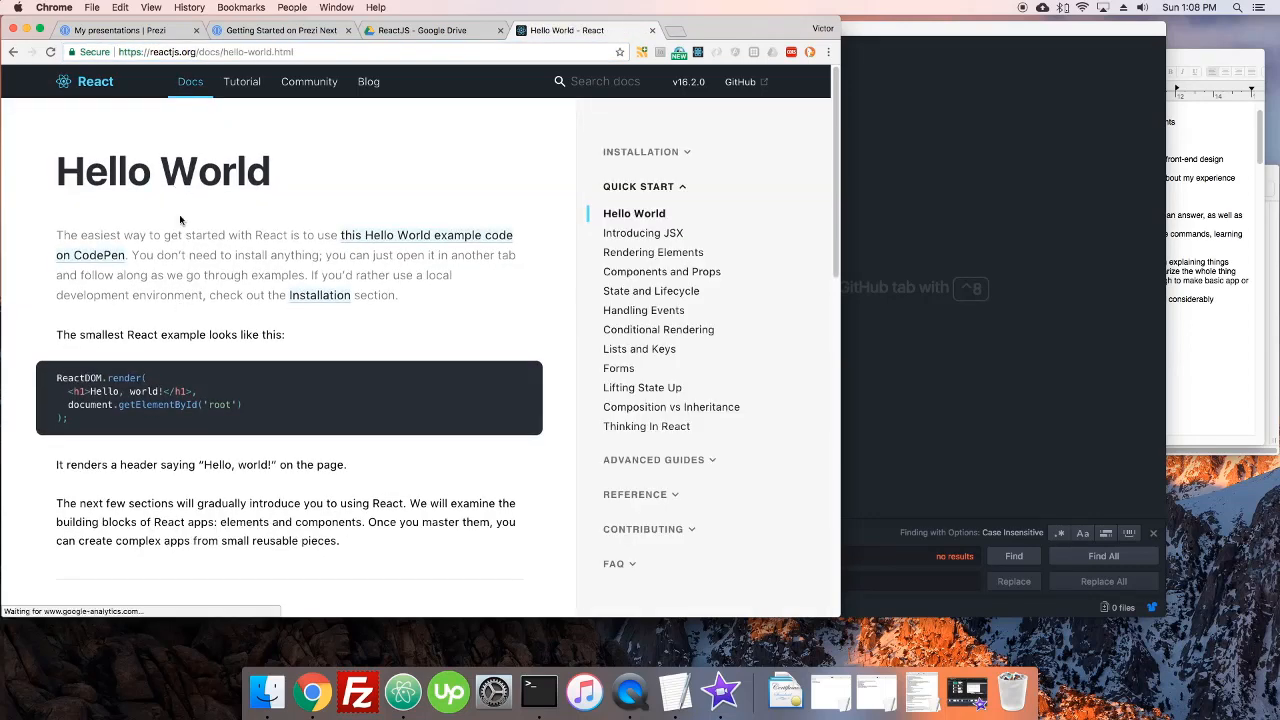
pyautogui.scroll(-3)
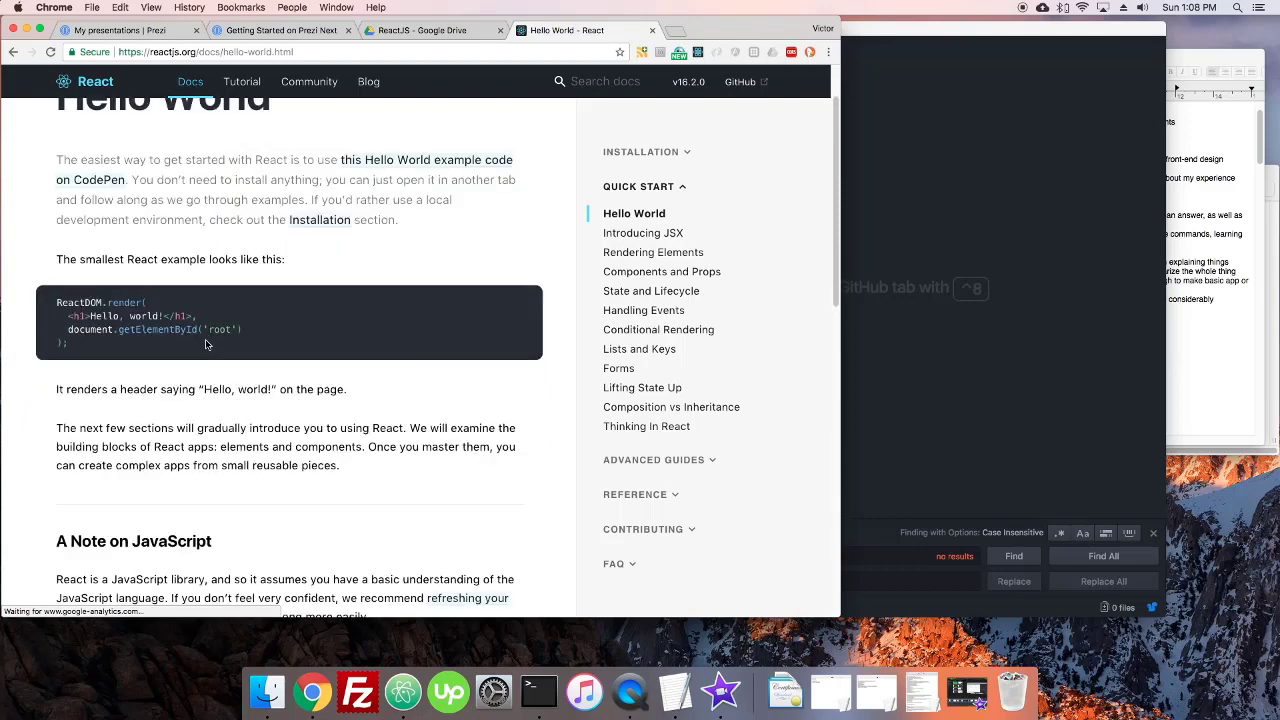
pyautogui.scroll(3)
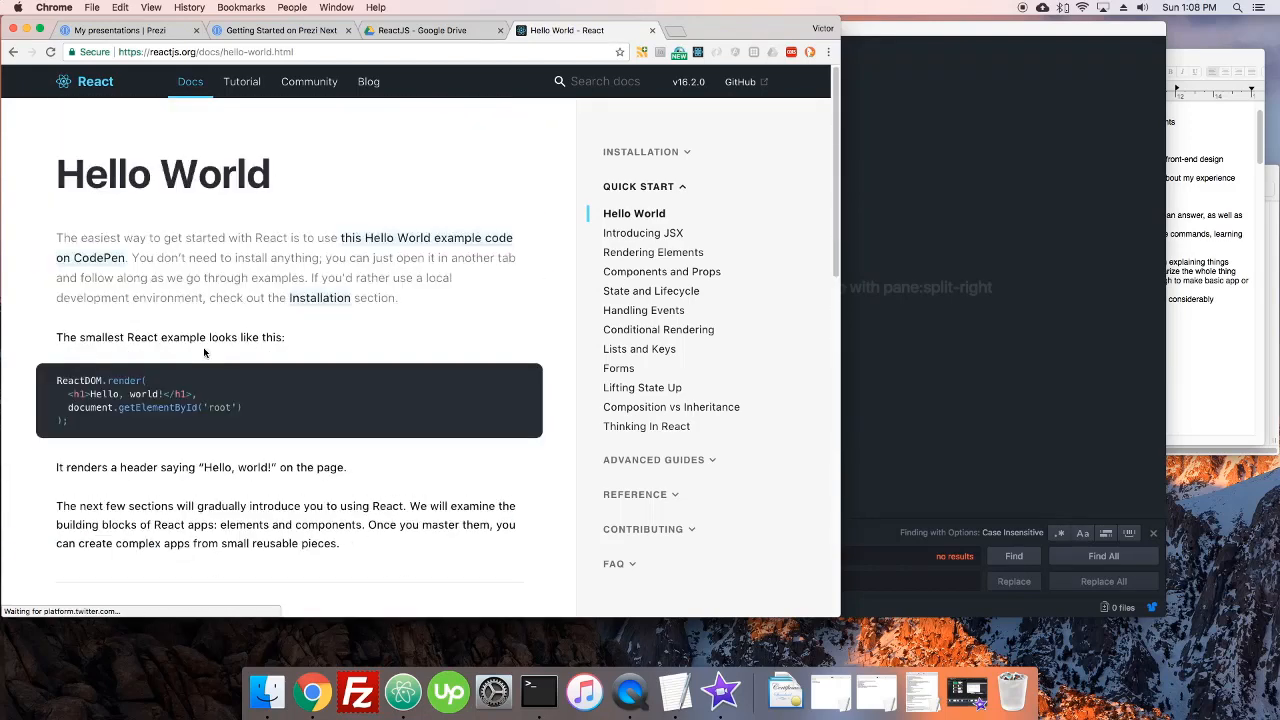
pyautogui.moveTo(320, 298)
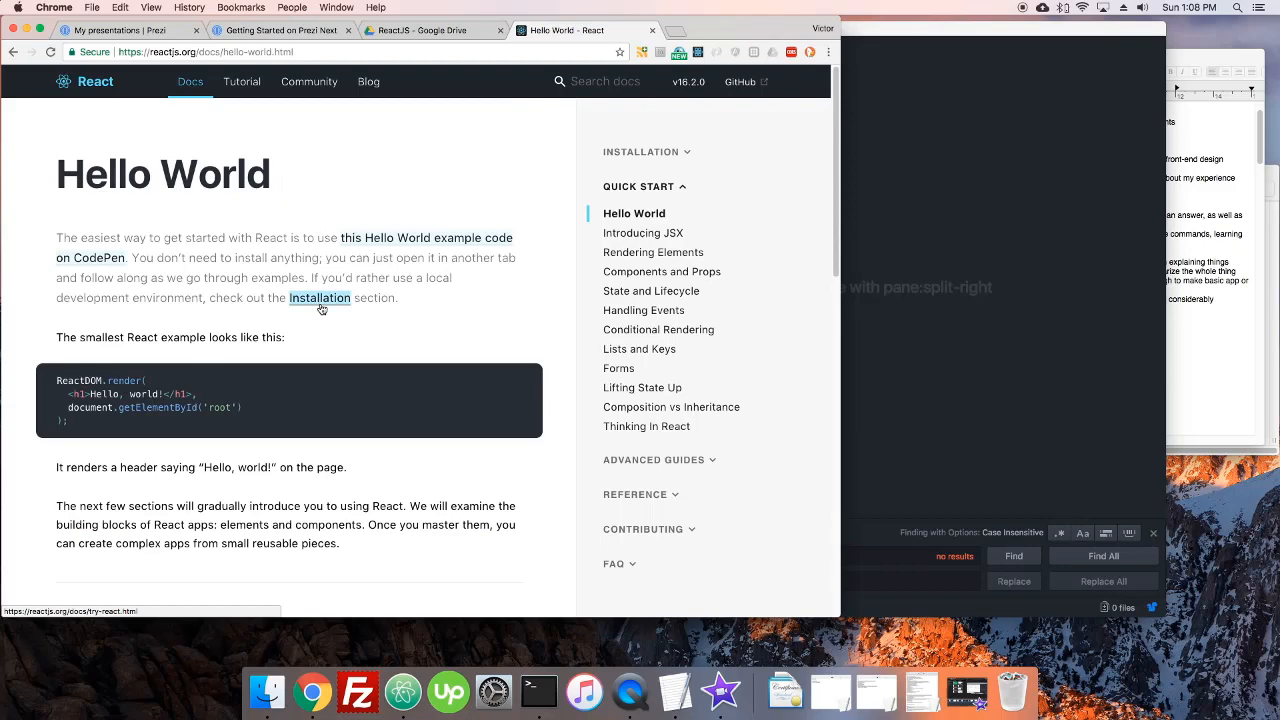
# Step: Follow the Installation link to Try React and find the Minimal HTML Template section
pyautogui.click(320, 298)
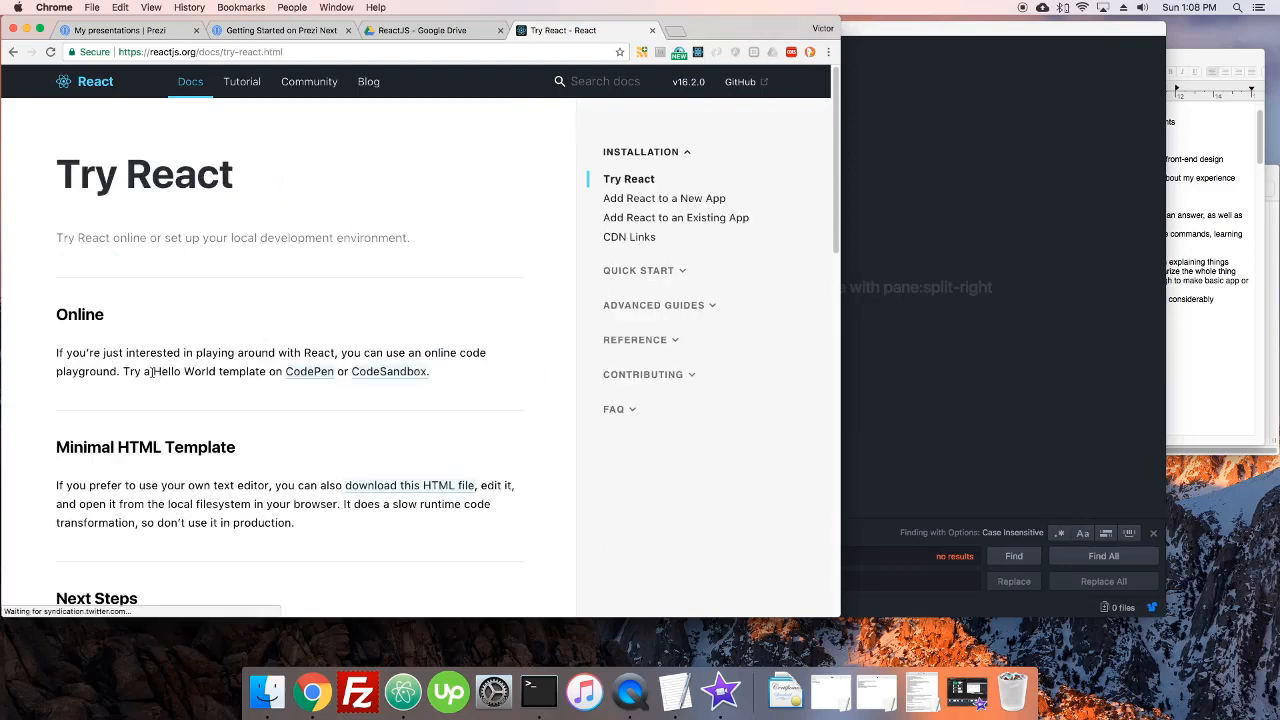
pyautogui.scroll(-3)
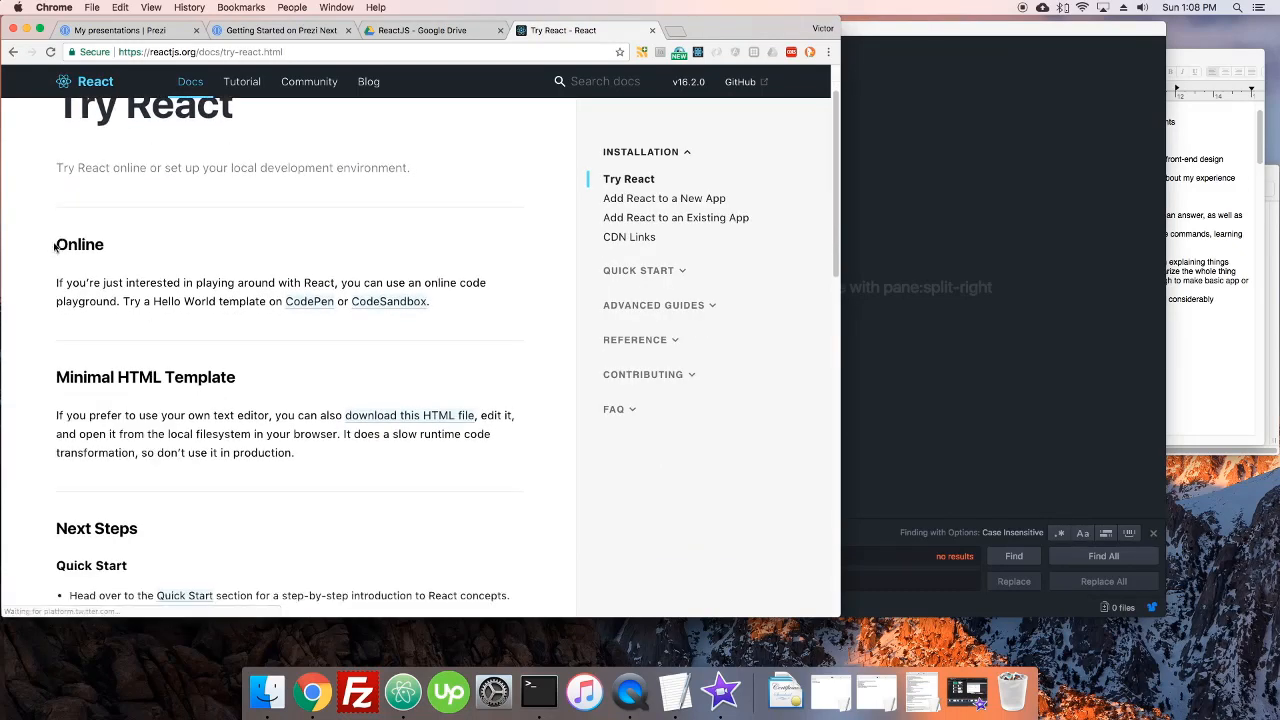
pyautogui.moveTo(308, 300)
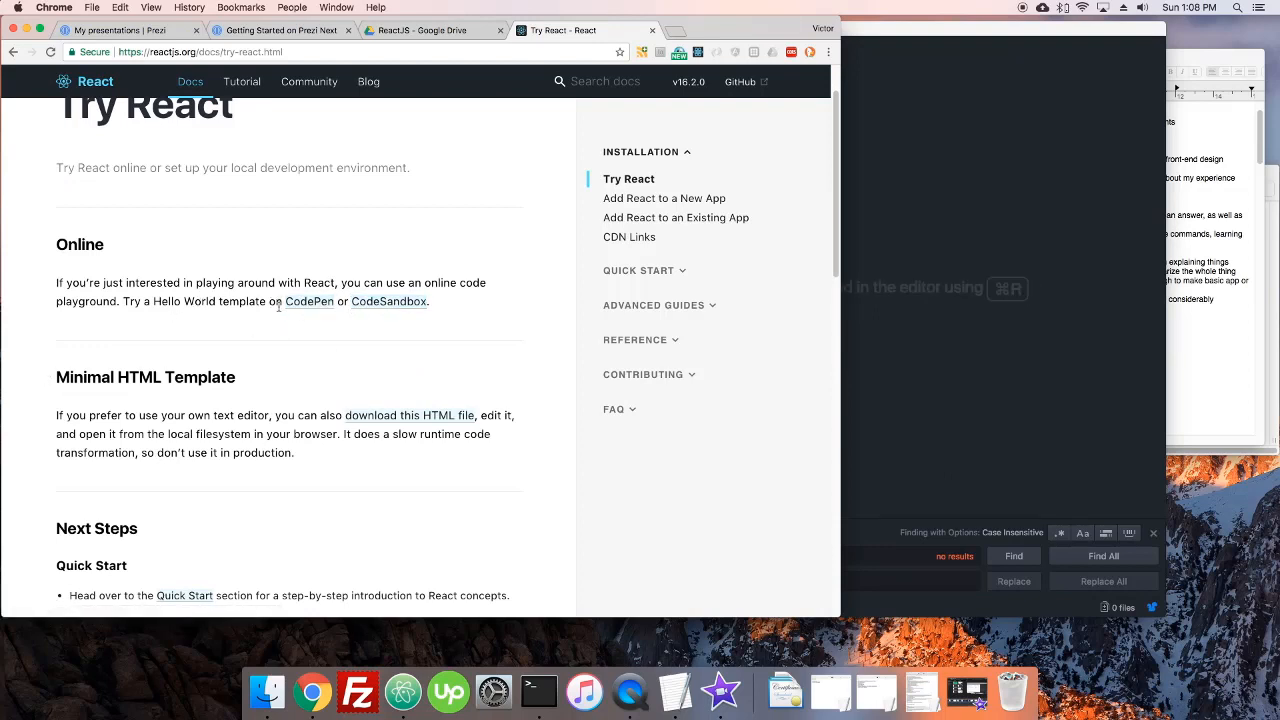
pyautogui.scroll(-3)
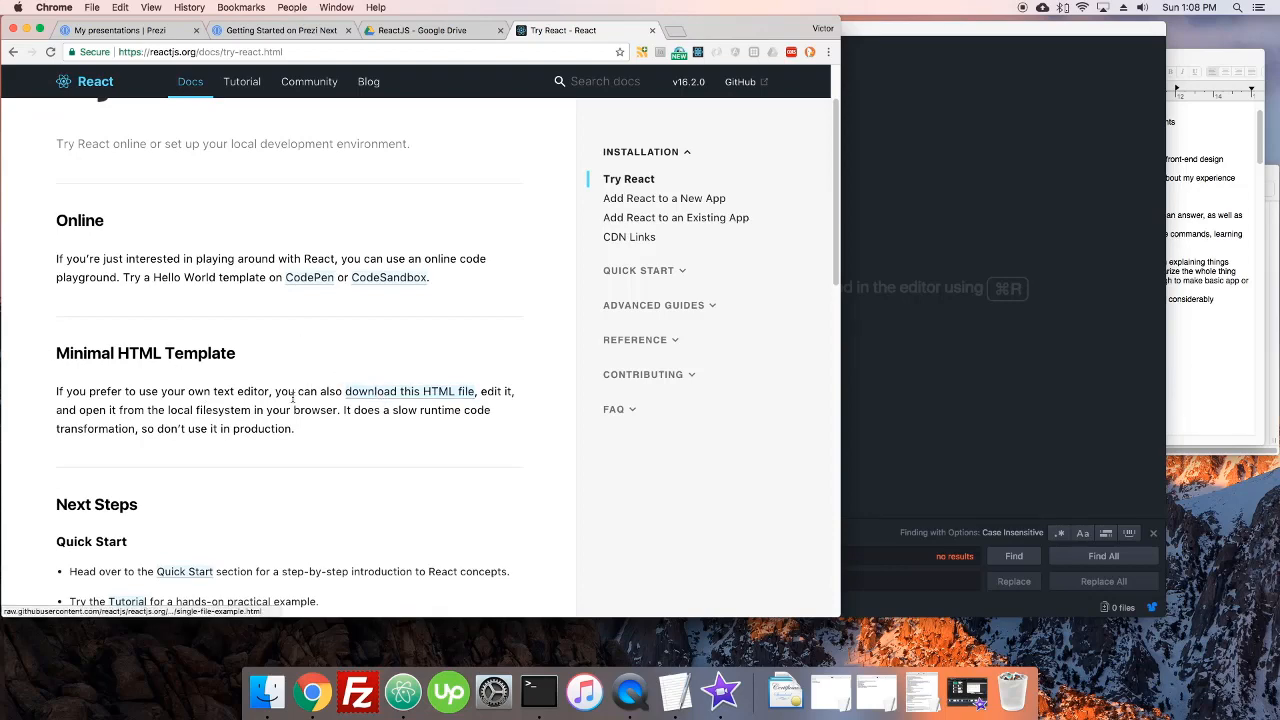
pyautogui.click(408, 390)
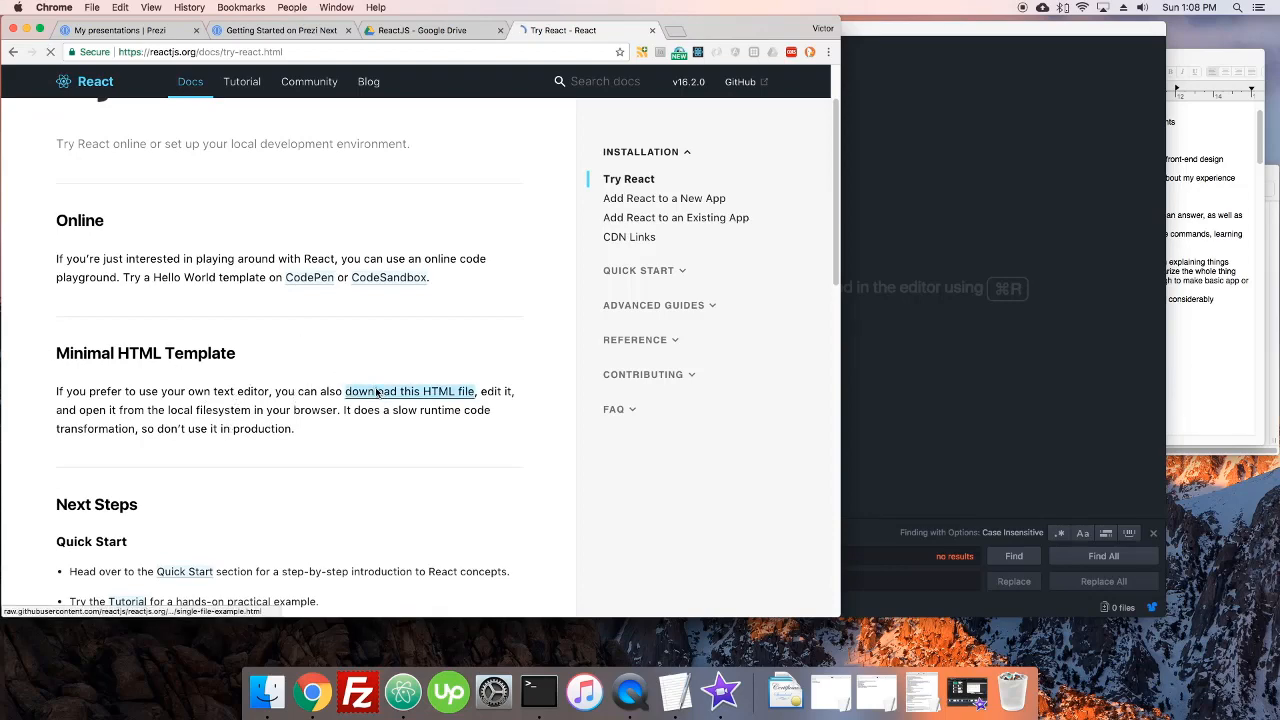
pyautogui.scroll(3)
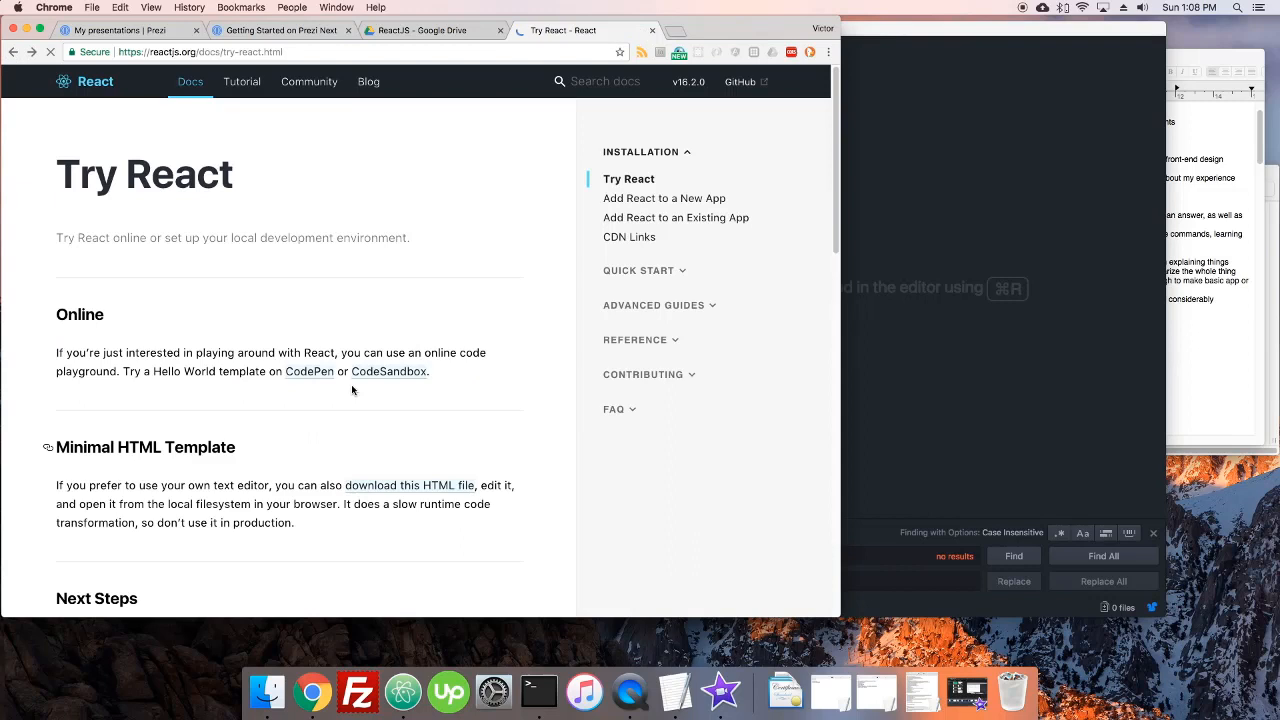
pyautogui.scroll(-3)
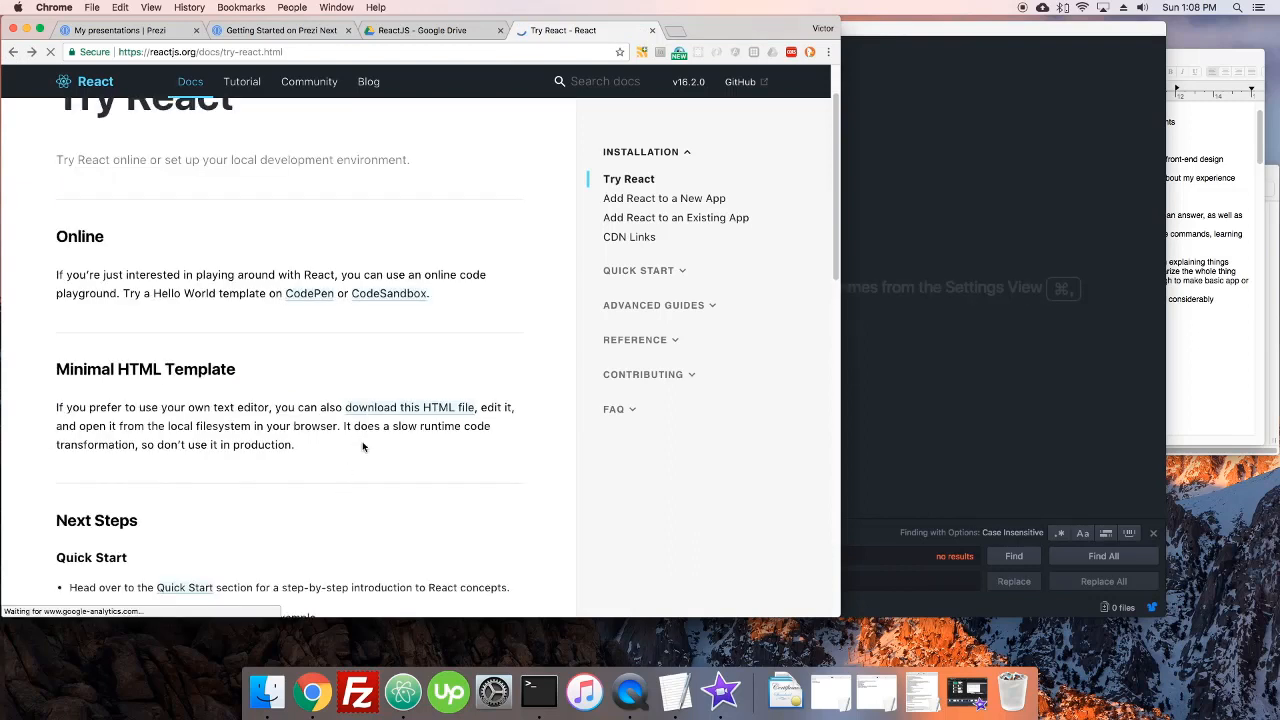
pyautogui.scroll(-3)
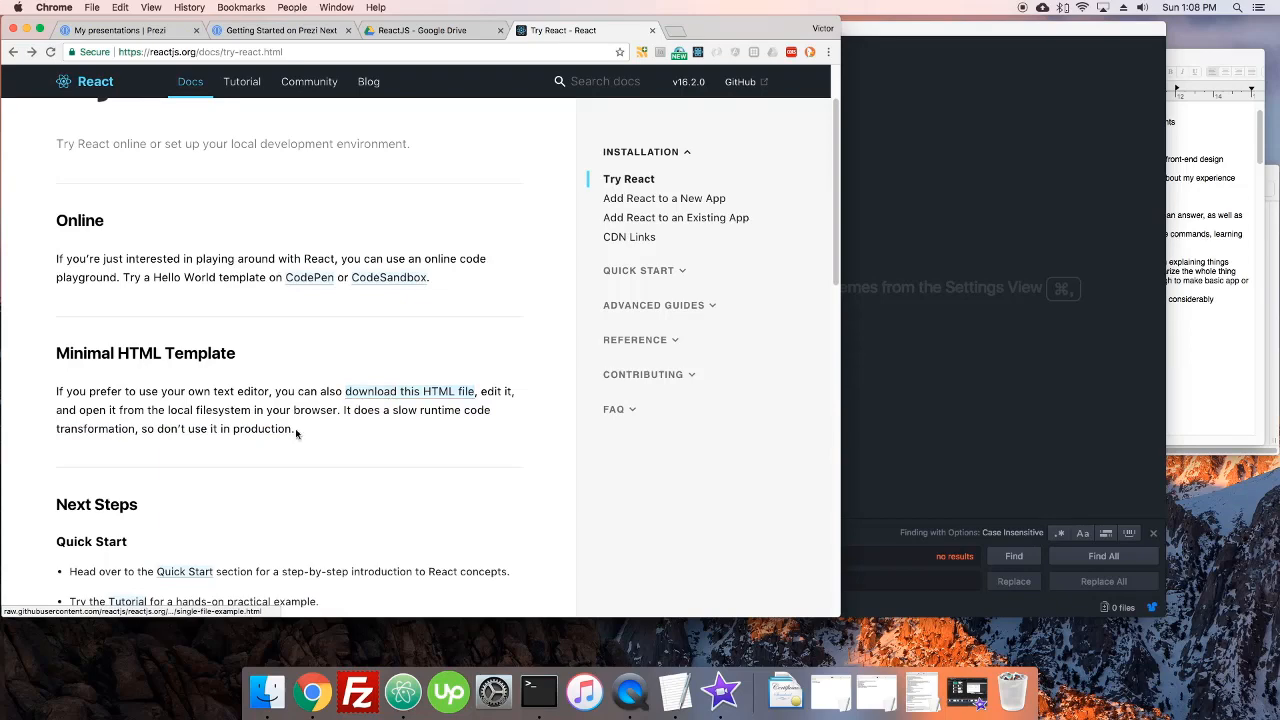
# Step: Bring up the raw Hello World HTML template and copy its code into a new Atom file
pyautogui.click(408, 390)
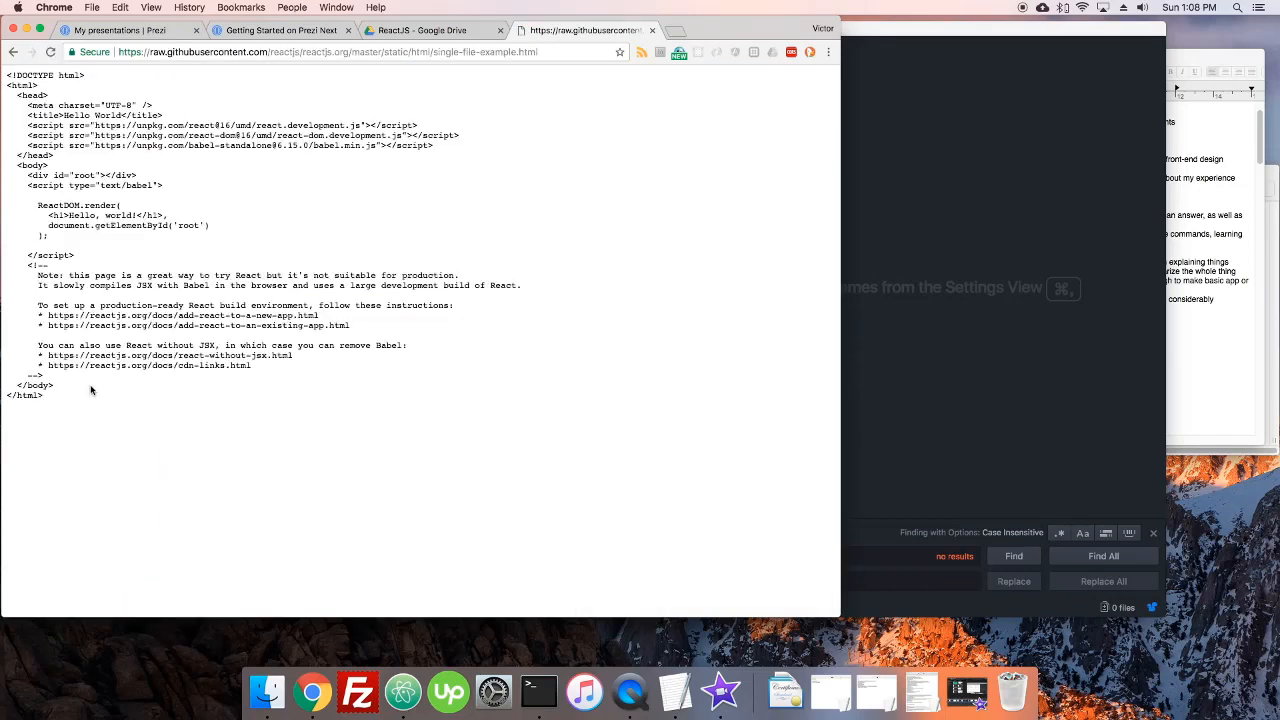
pyautogui.moveTo(320, 168)
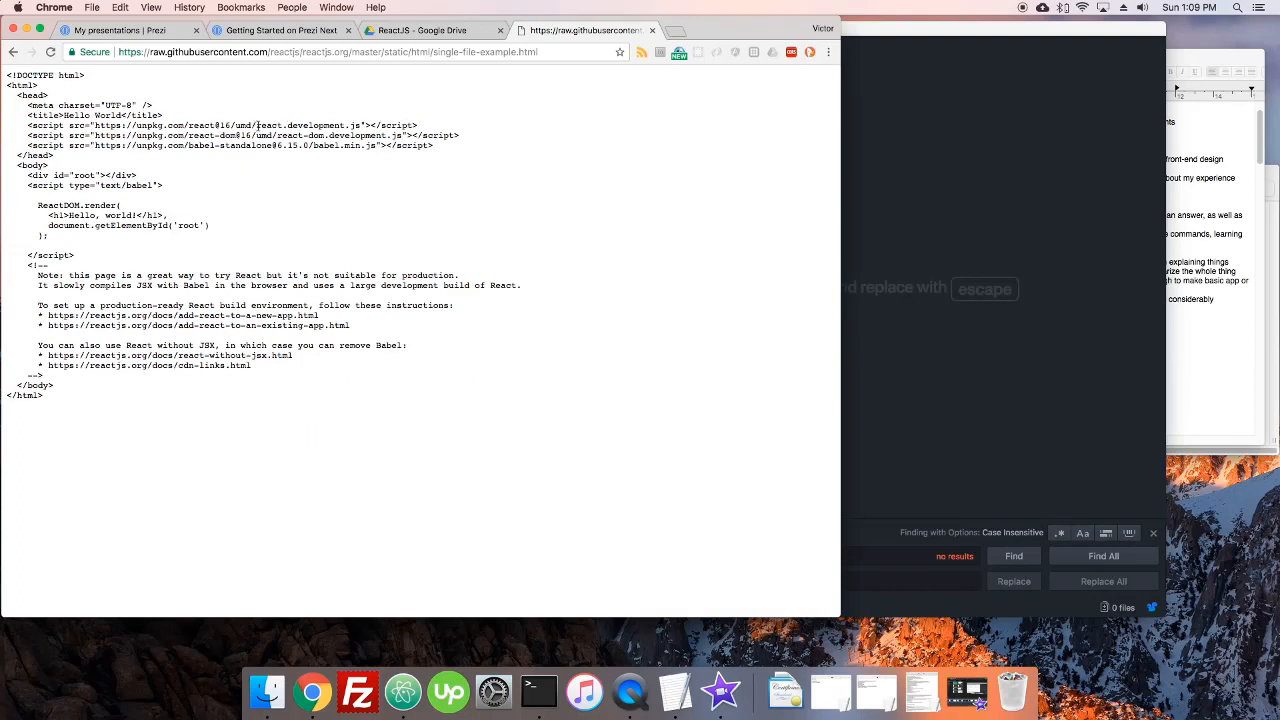
pyautogui.doubleClick(308, 124)
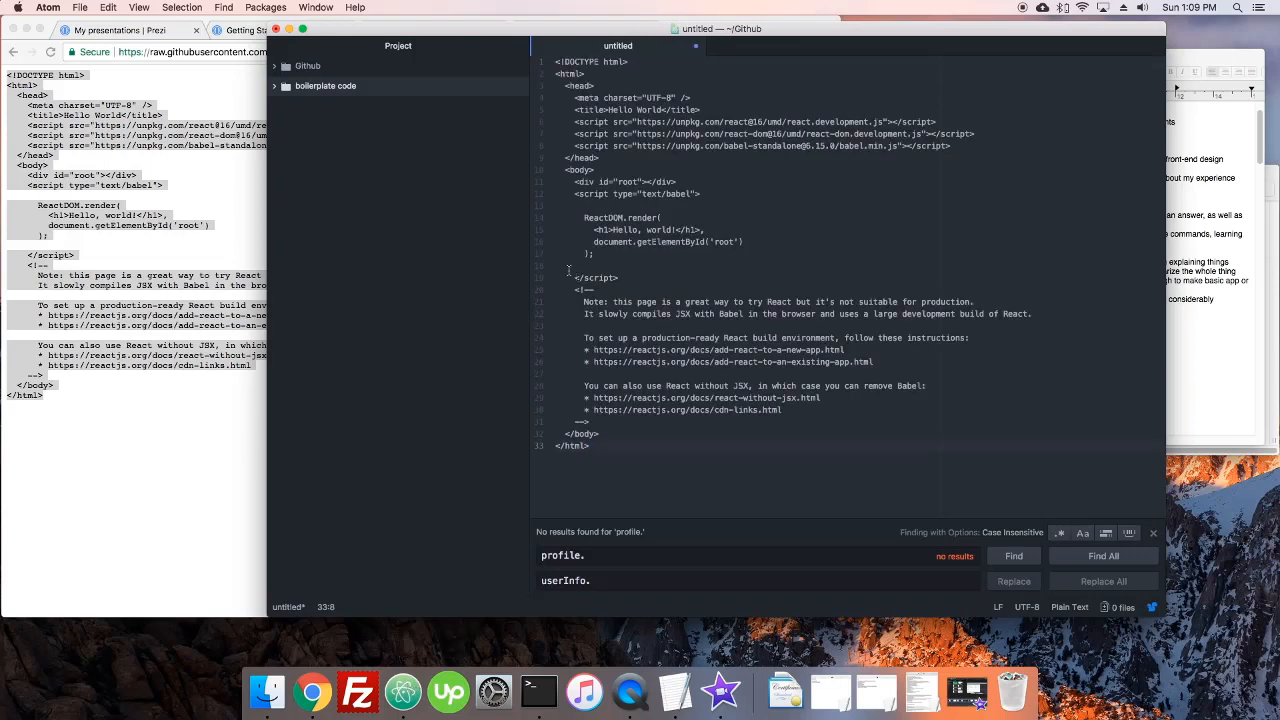
# Step: Save the template as test.html on the Desktop
pyautogui.press('cmd+s')
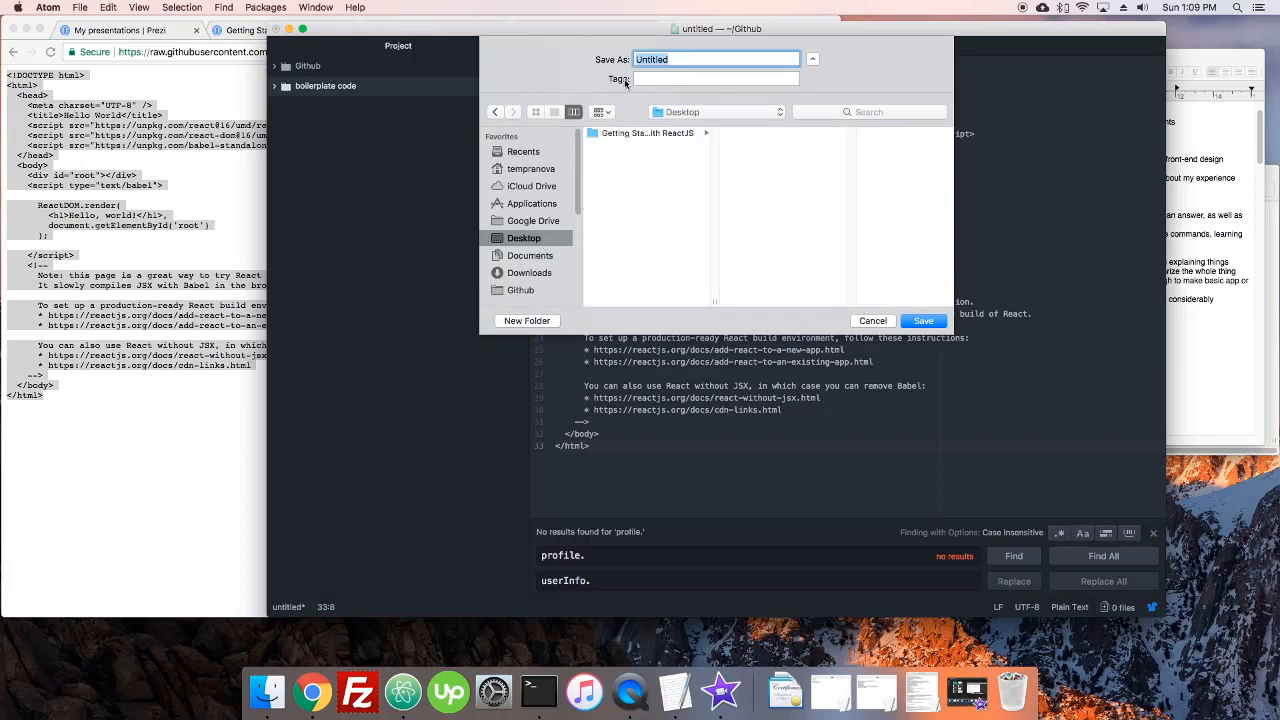
pyautogui.click(922, 320)
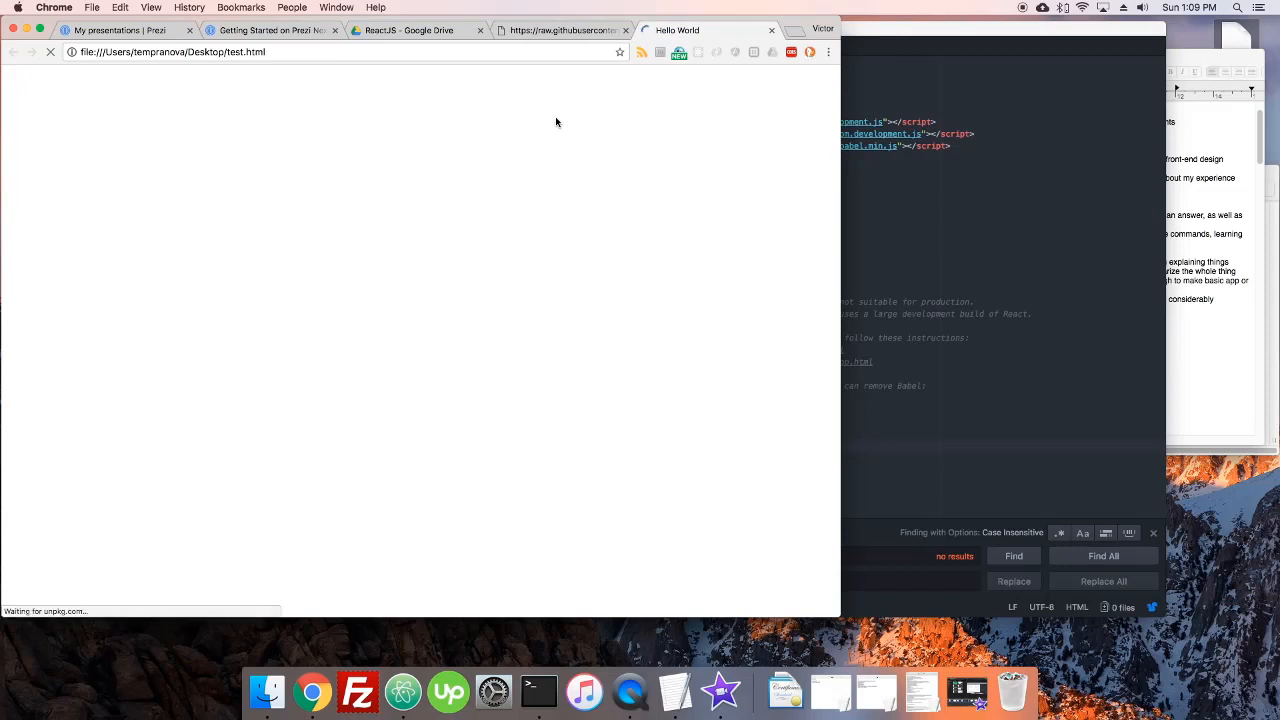
pyautogui.moveTo(620, 136)
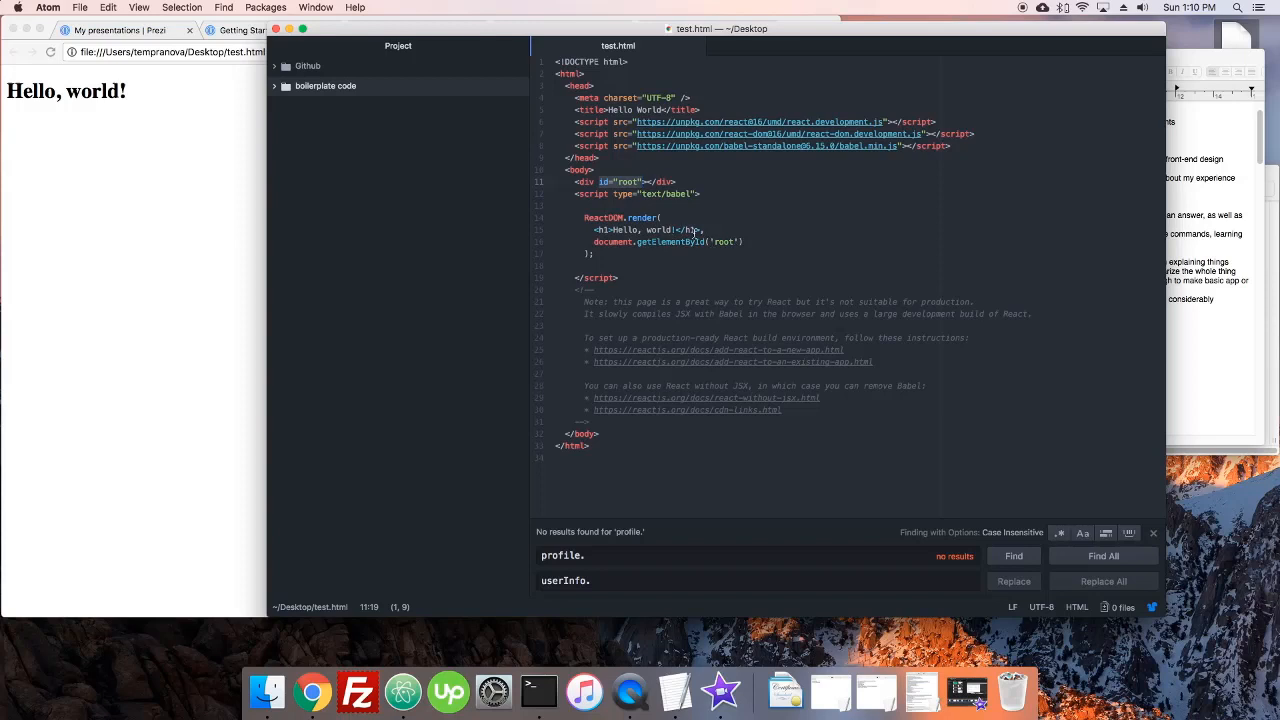
# Step: Inspect the rendered Hello, world! page in Chrome's developer tools
pyautogui.rightClick(96, 90)
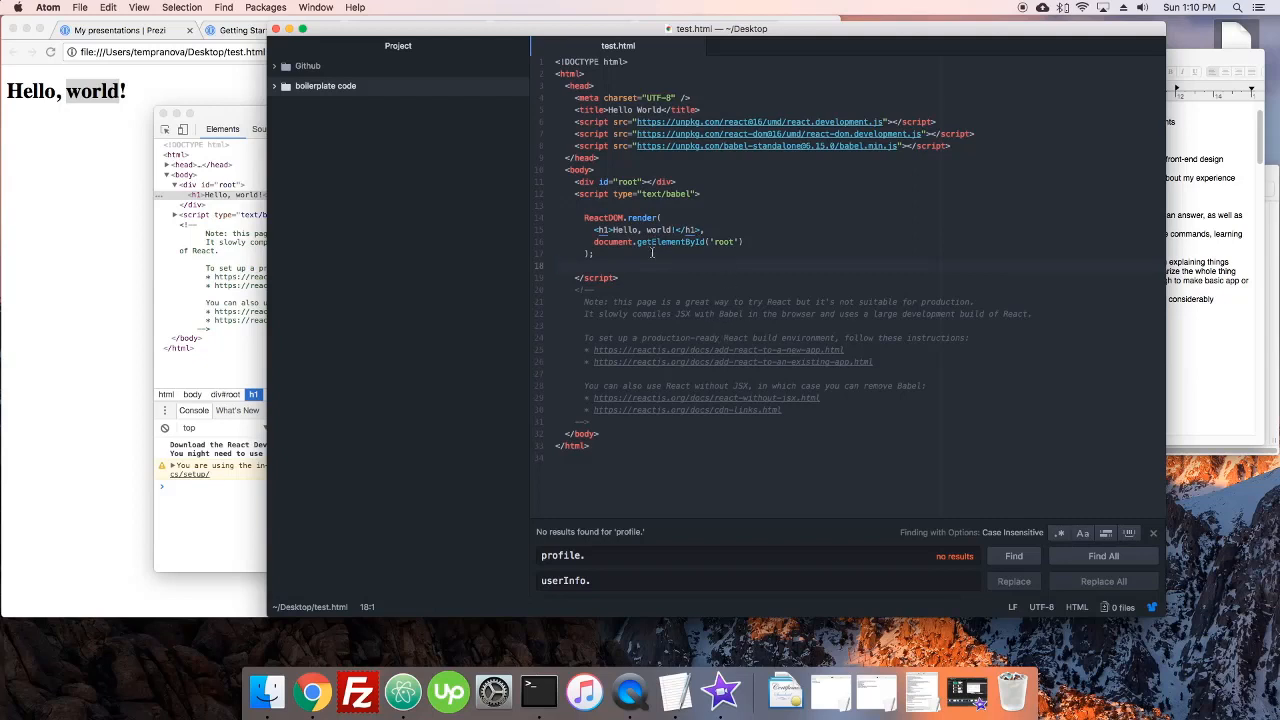
pyautogui.moveTo(676, 388)
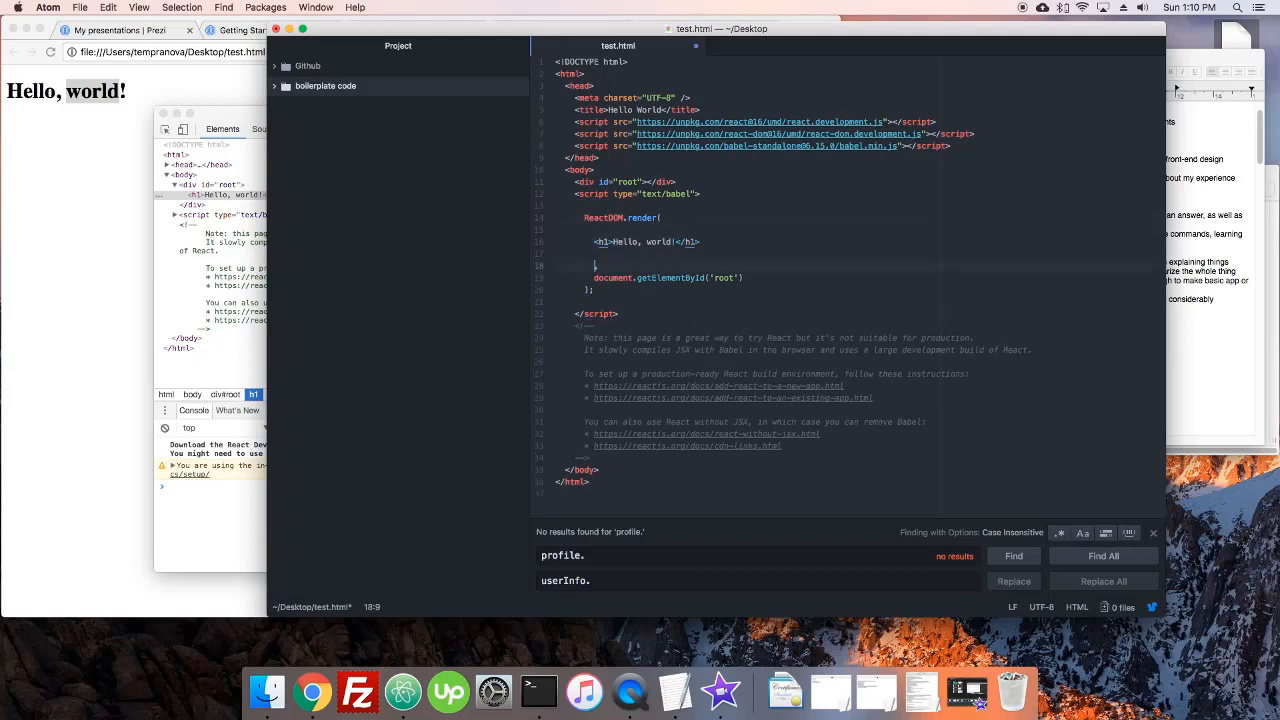
# Step: Wrap the h1 in <div>...</div>, add a 'Hey, my name' paragraph, and return to Chrome
pyautogui.click(664, 224)
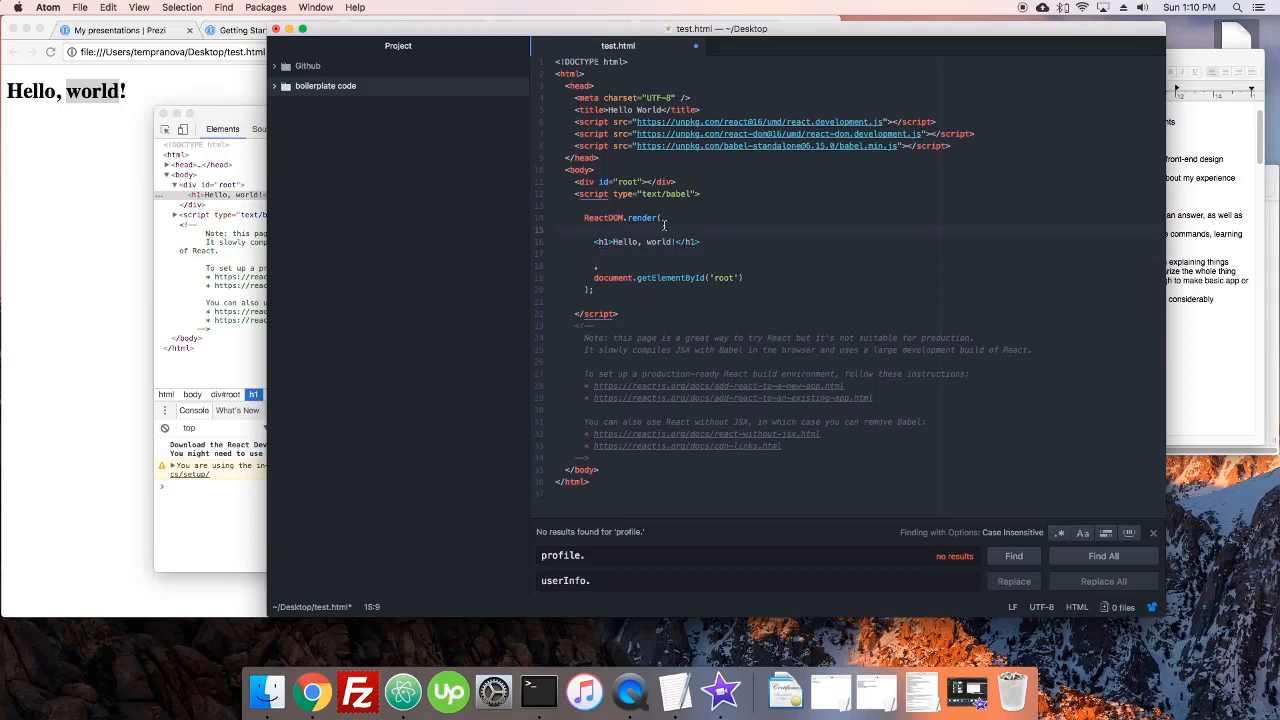
pyautogui.write('<div>')
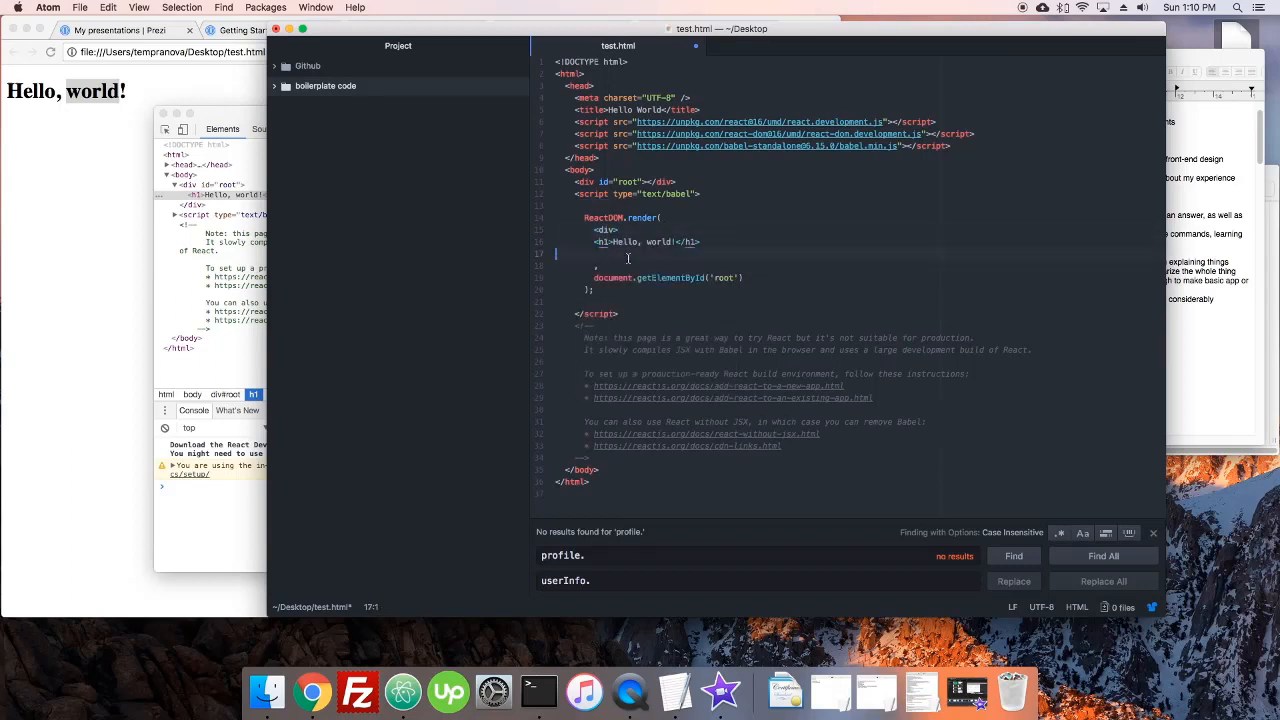
pyautogui.write('</div>')
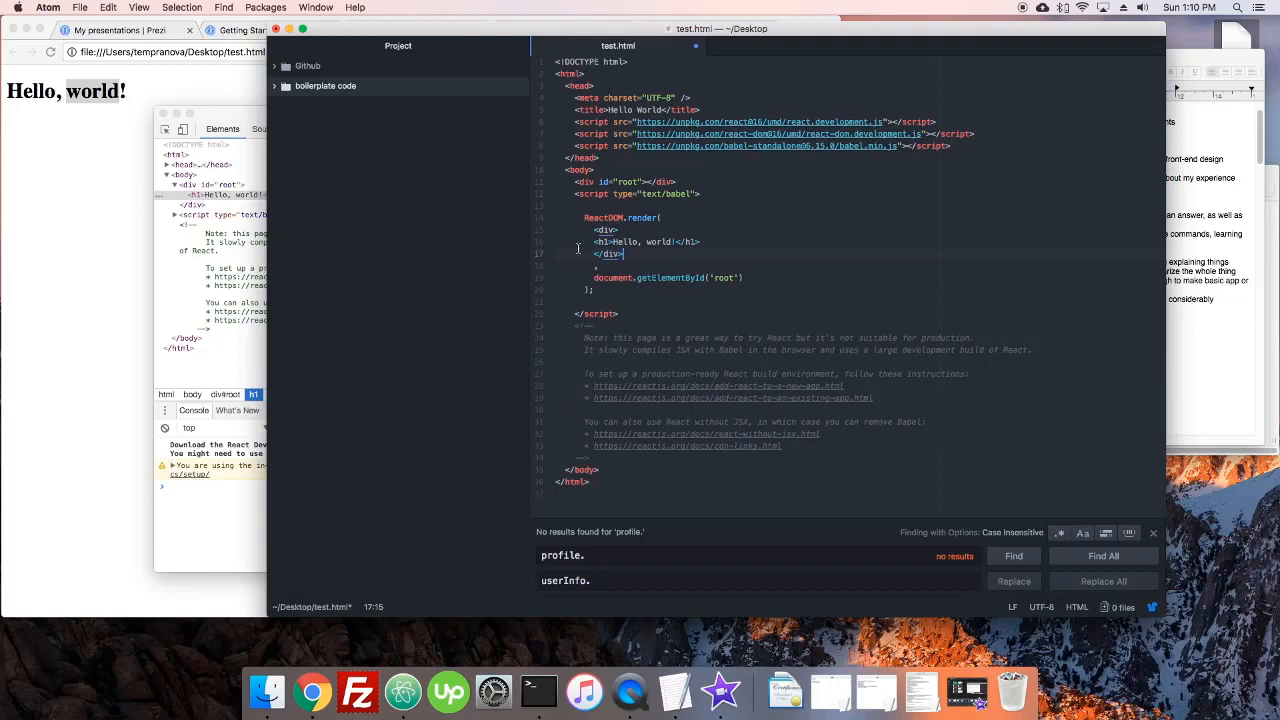
pyautogui.click(616, 240)
pyautogui.write('<p>')
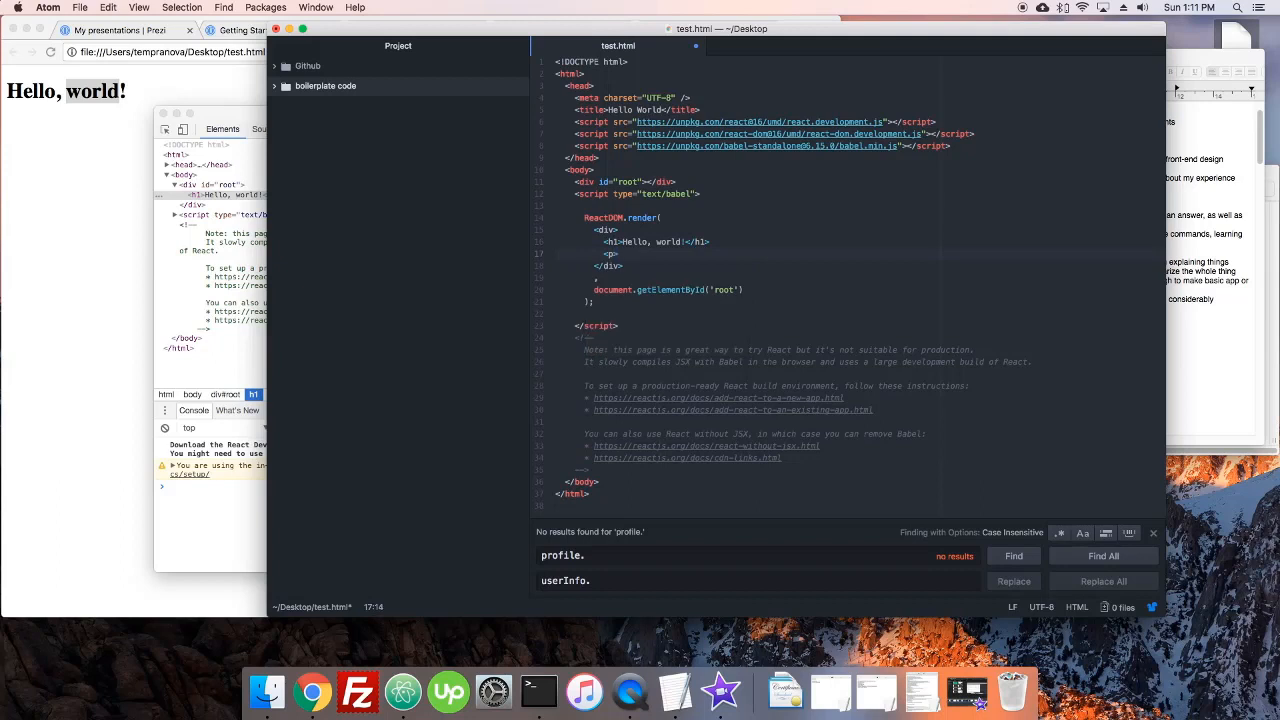
pyautogui.write('Hey, my name is Victor!</p>')
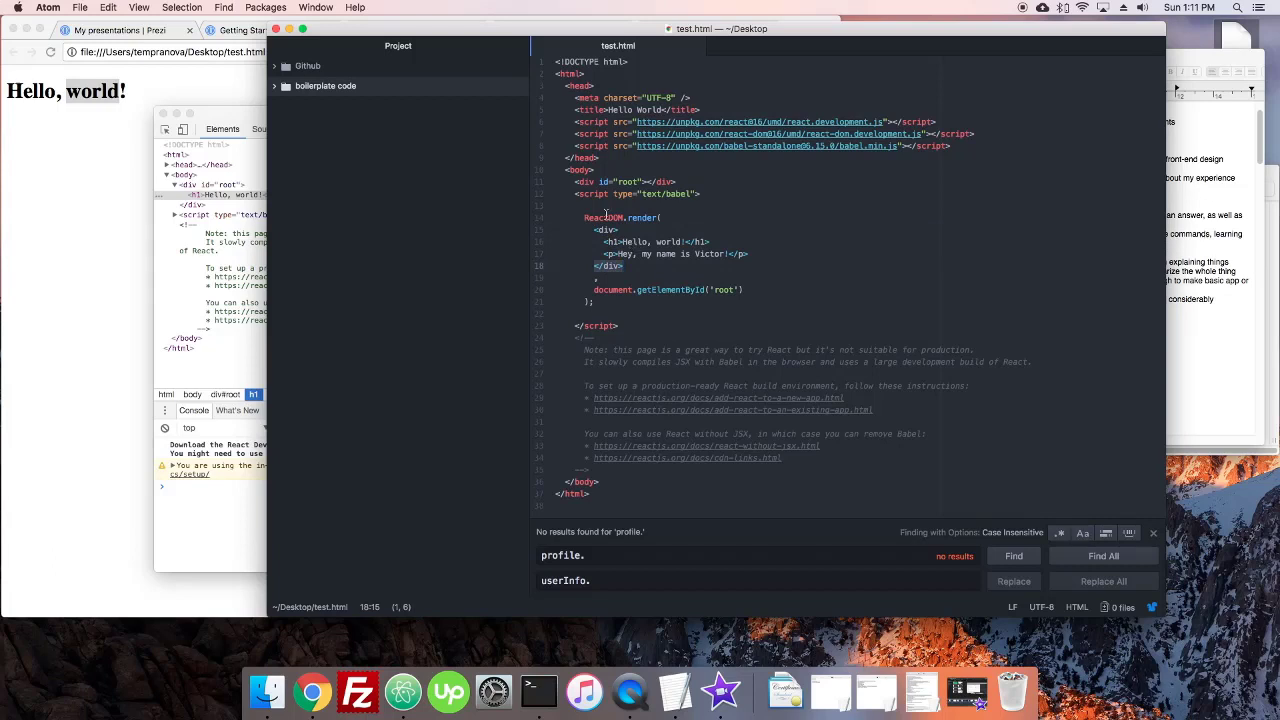
pyautogui.click(312, 692)
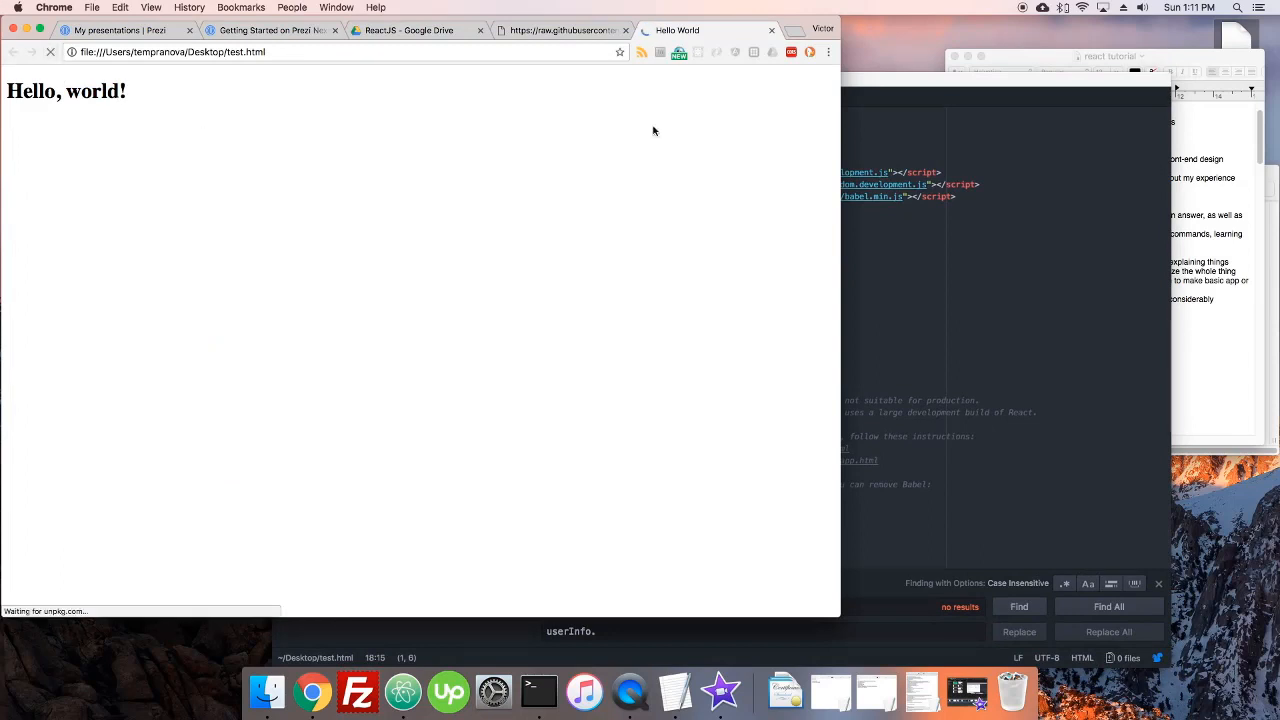
# Step: Return to Atom and put the cursor at the closing div after checking the rendered paragraph
pyautogui.click(720, 76)
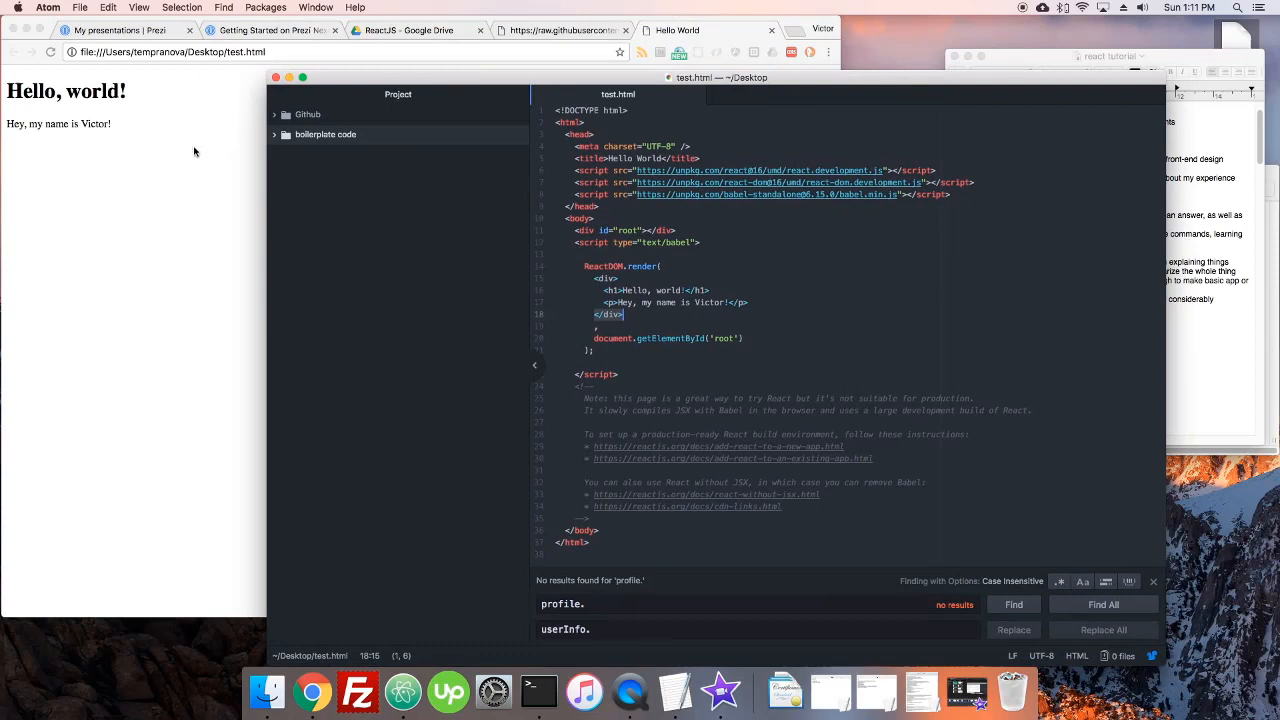
pyautogui.click(748, 302)
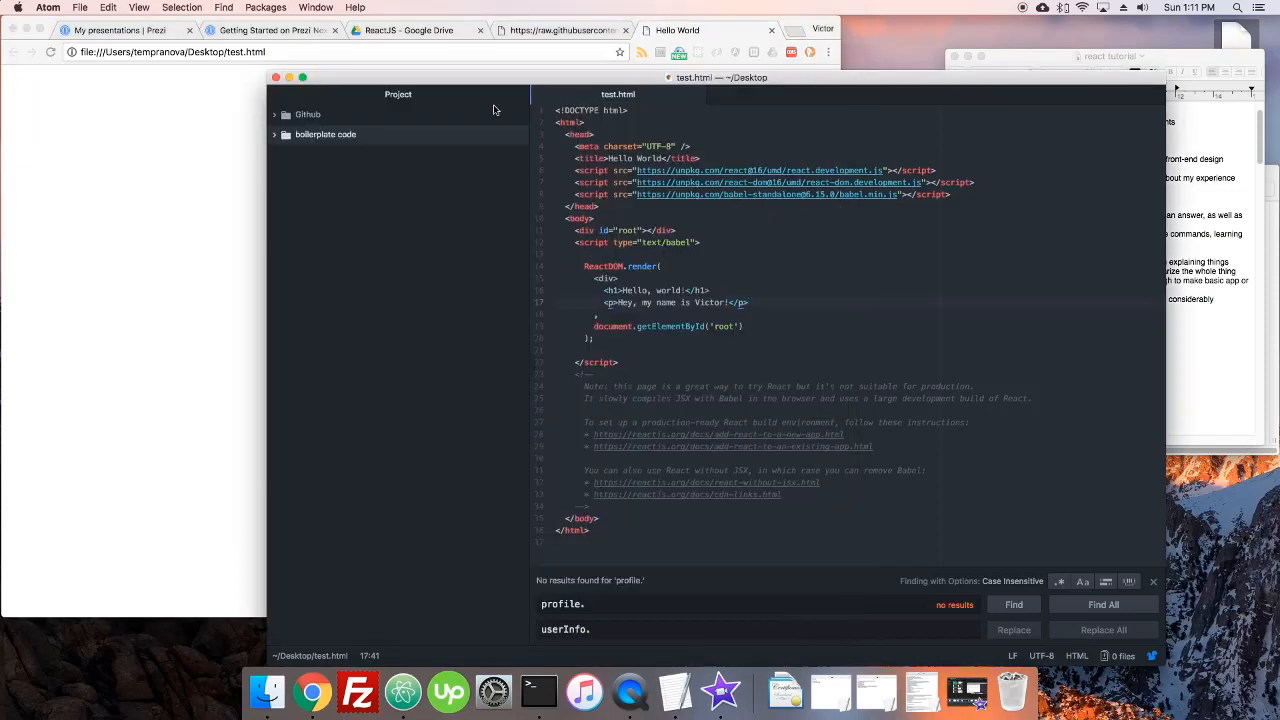
# Step: Read the console SyntaxError in Chrome, then restore </div> after the paragraph in Atom
pyautogui.click(312, 692)
pyautogui.write('</div>')
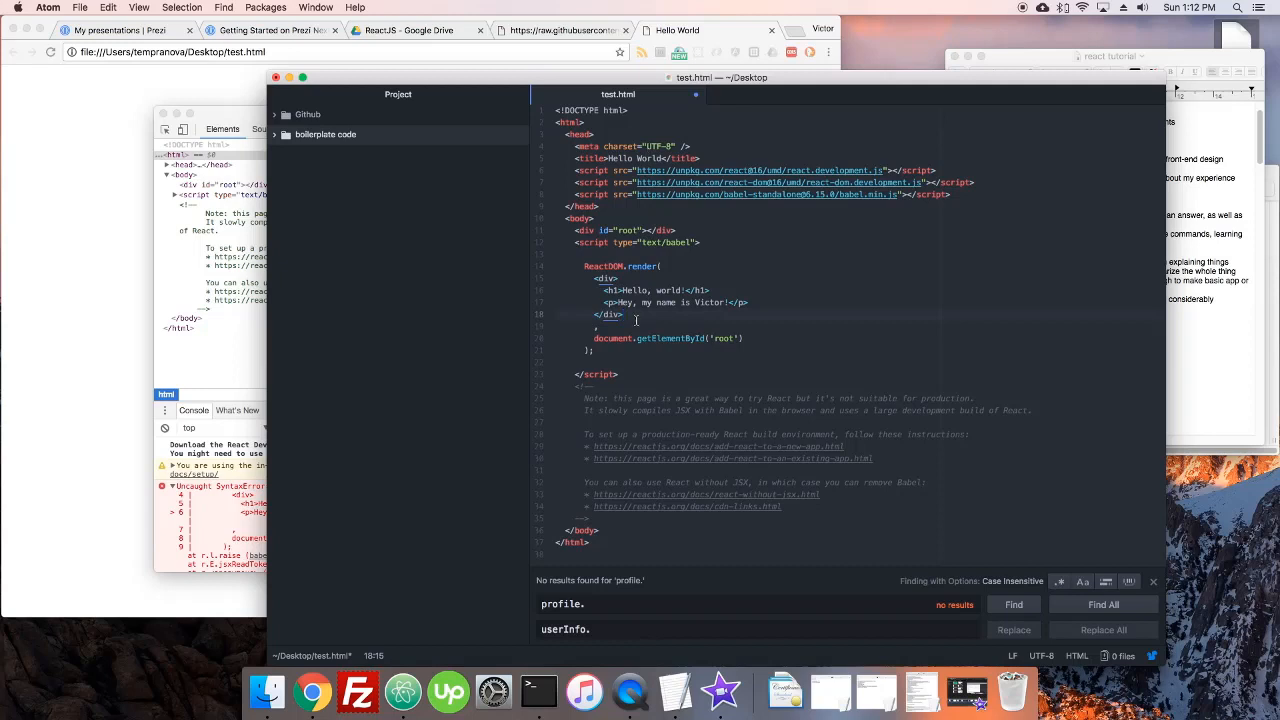
pyautogui.click(620, 278)
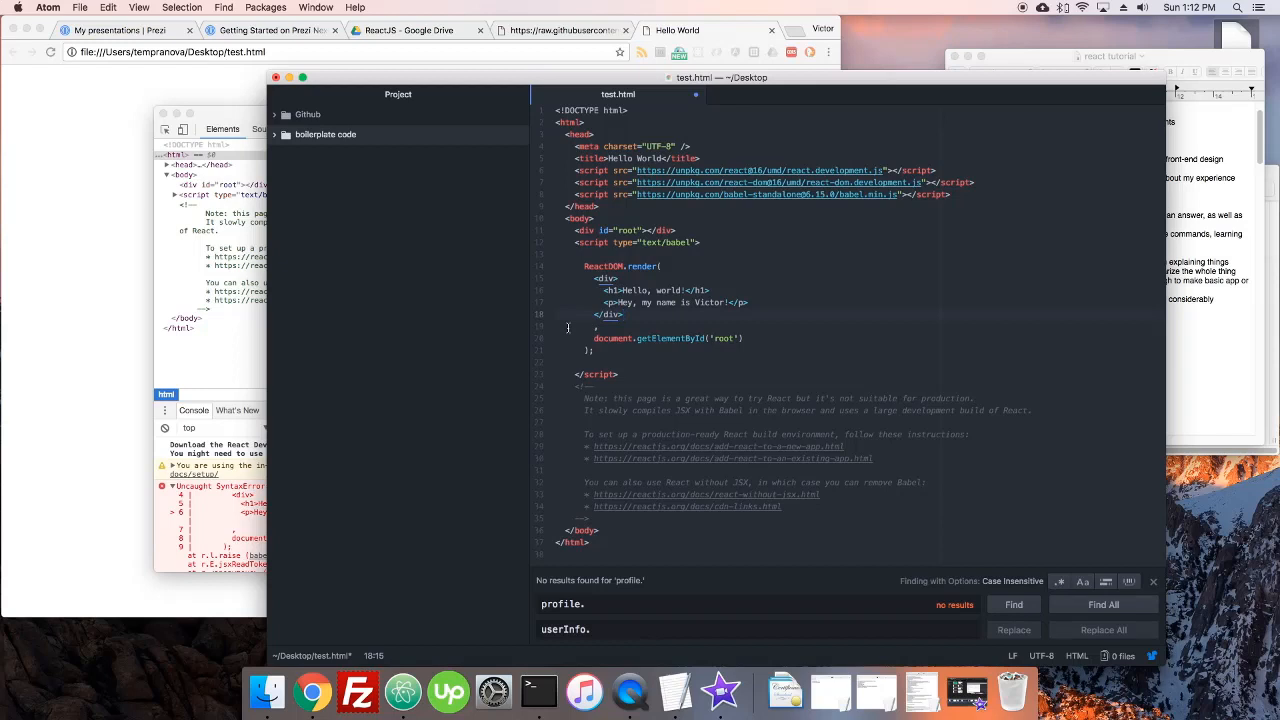
pyautogui.click(624, 314)
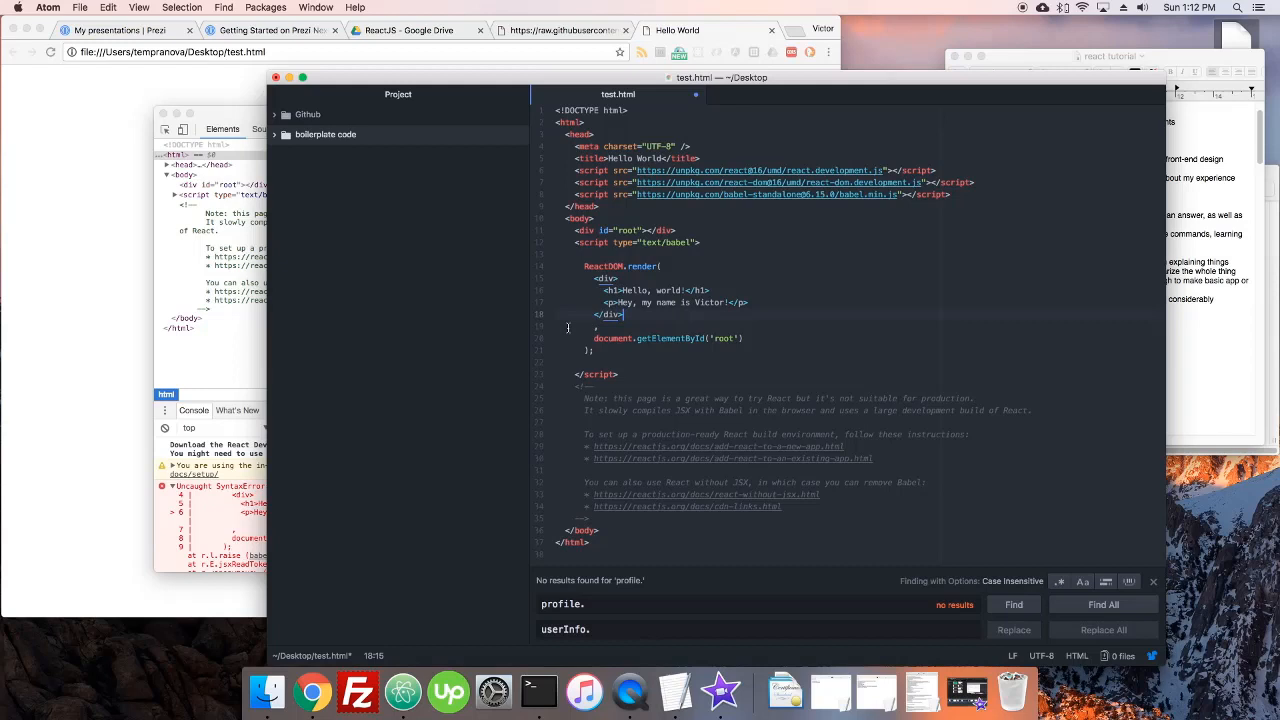